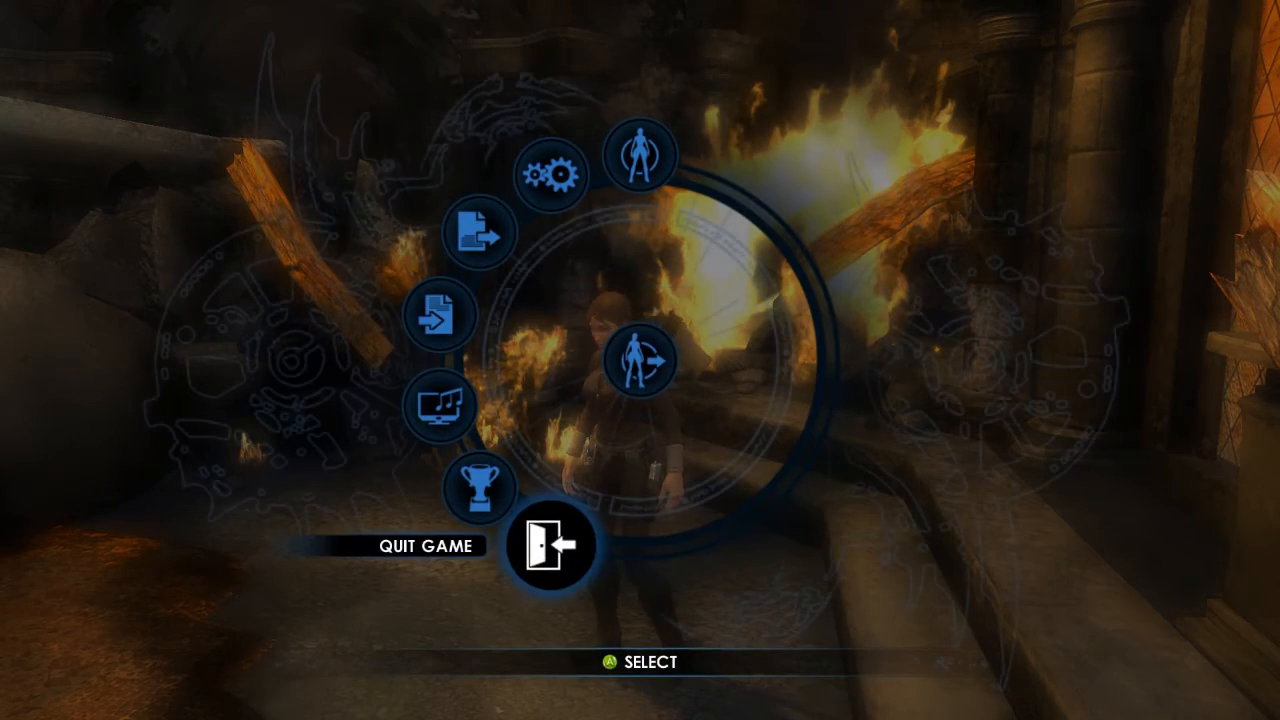
Quit the running game from the pause menu and switch Steam into Big Picture mode.
click(548, 548)
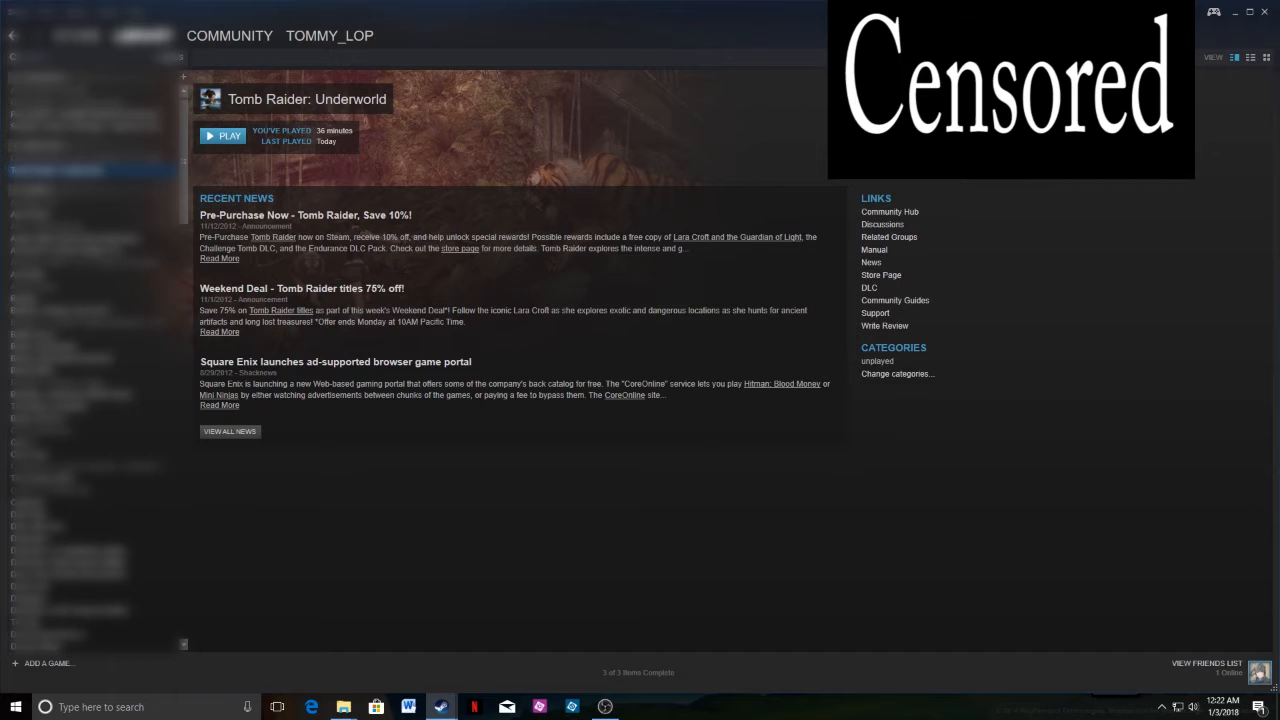
mouse_move(1216, 12)
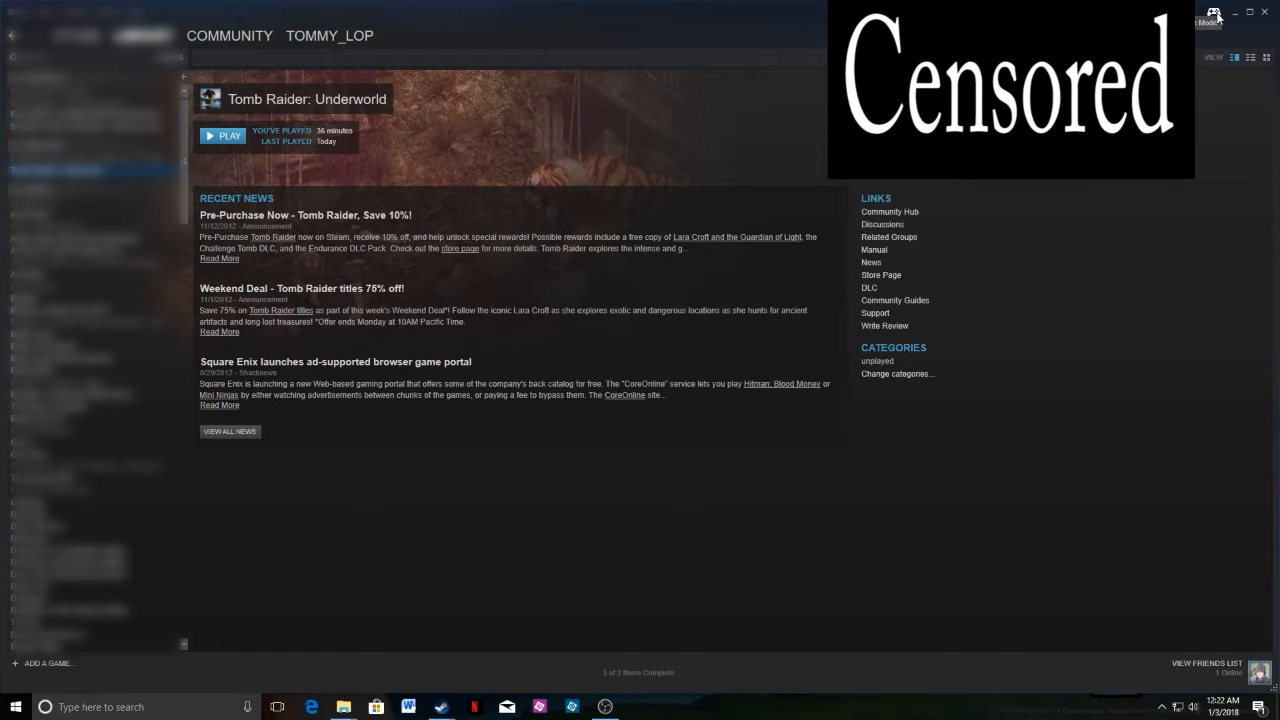
click(1220, 14)
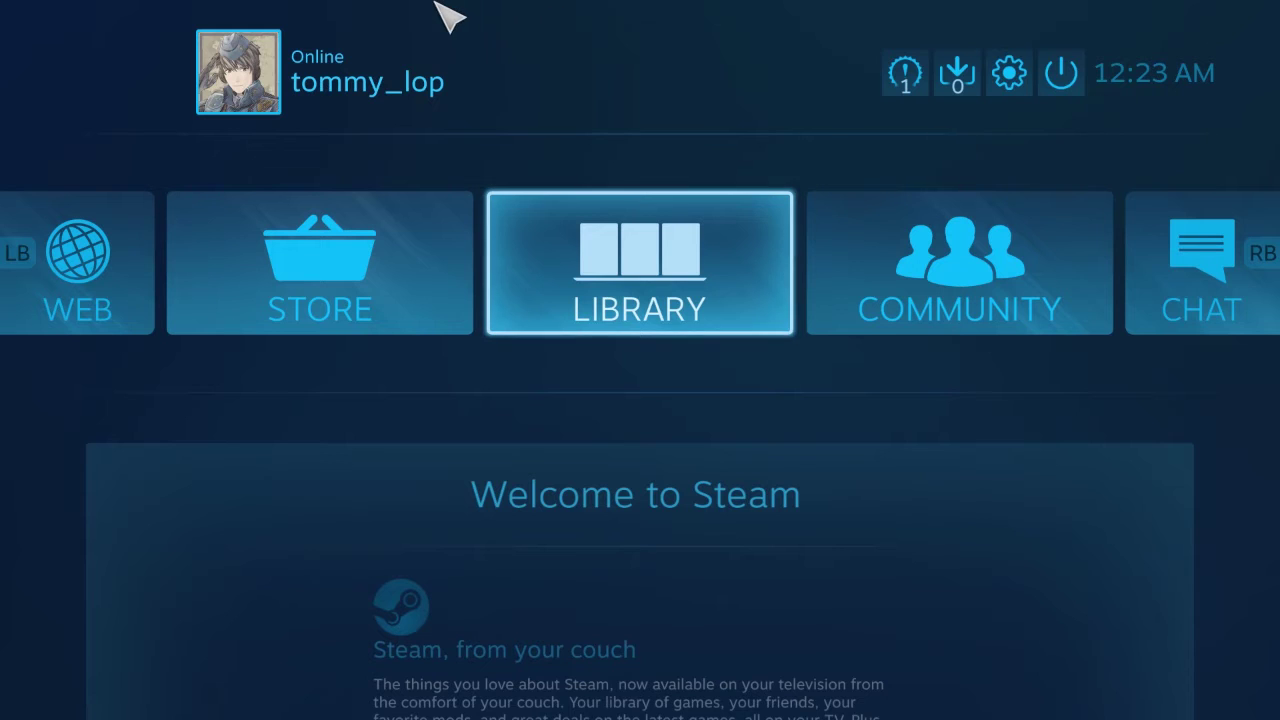
mouse_move(432, 20)
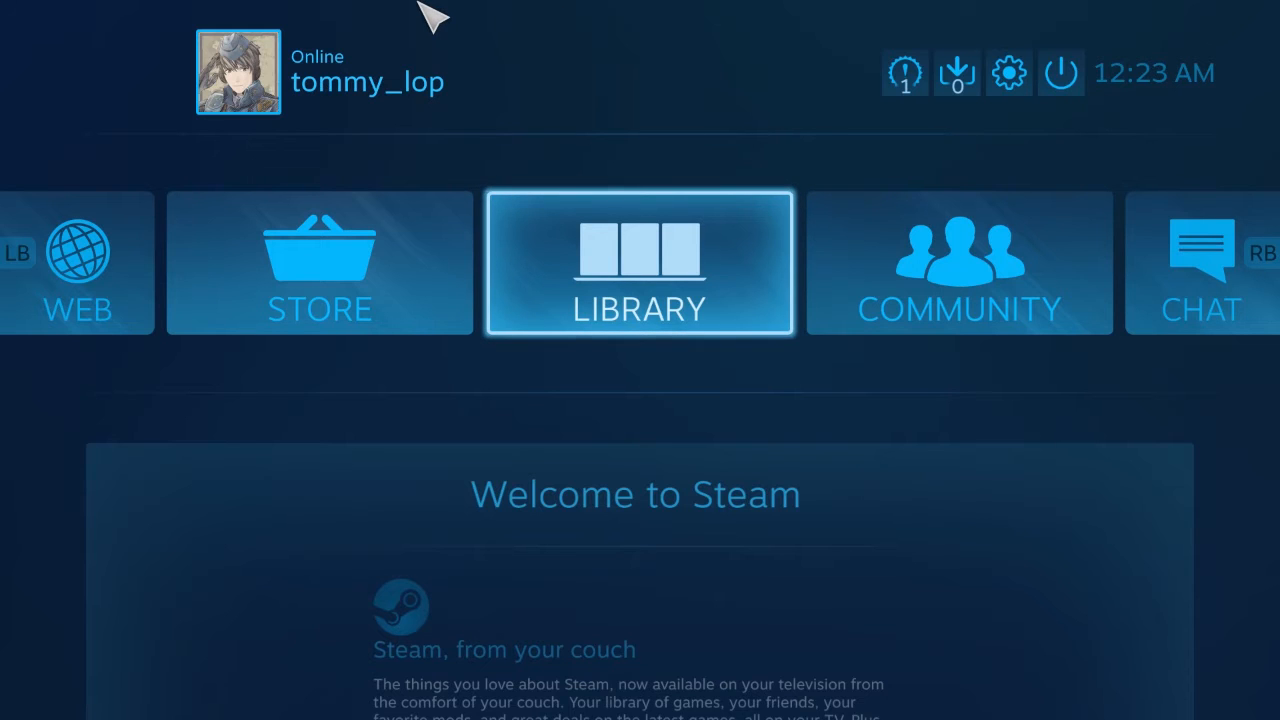
mouse_move(756, 176)
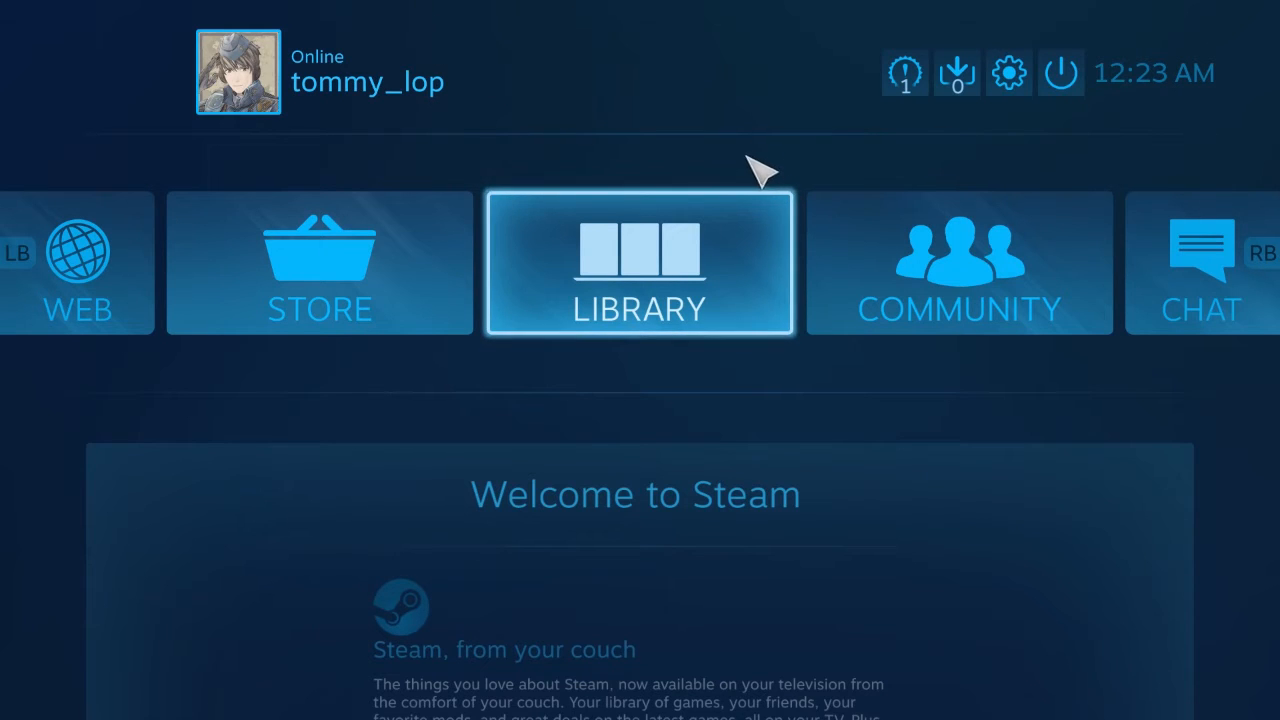
Go to Settings and into Controller Settings, showing the detected Xbox One controller.
click(1008, 72)
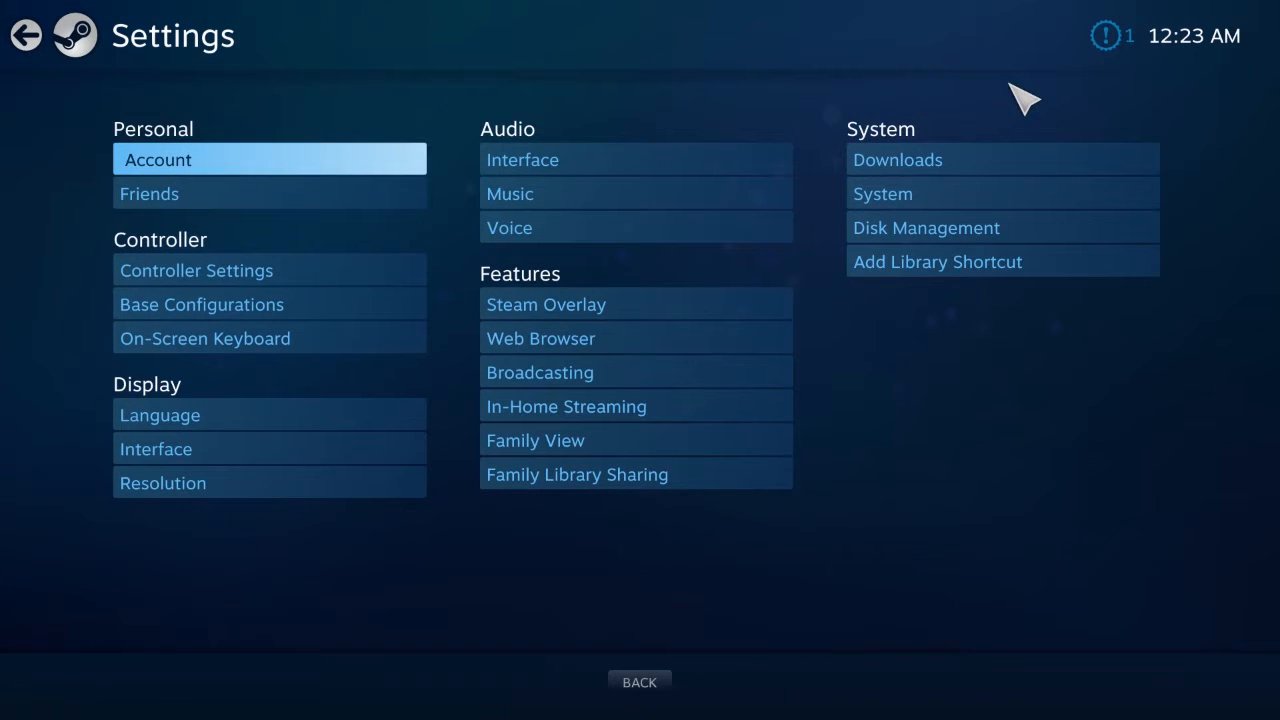
mouse_move(336, 252)
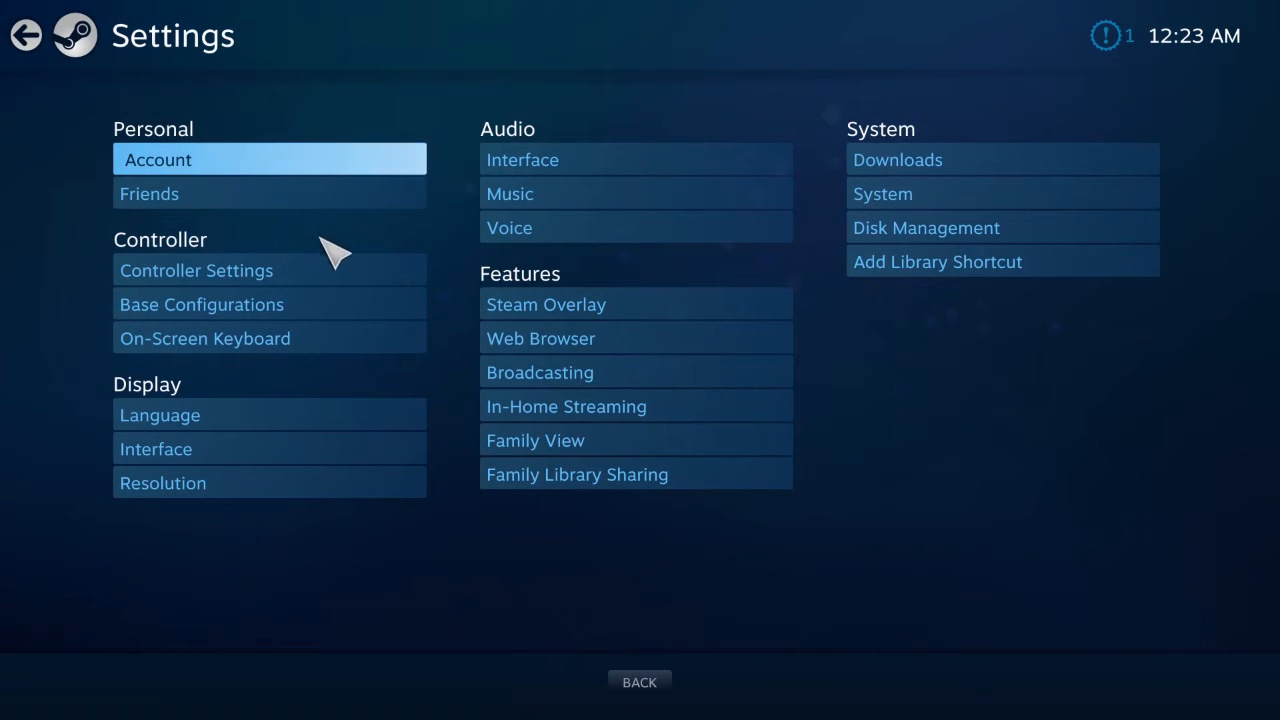
click(196, 270)
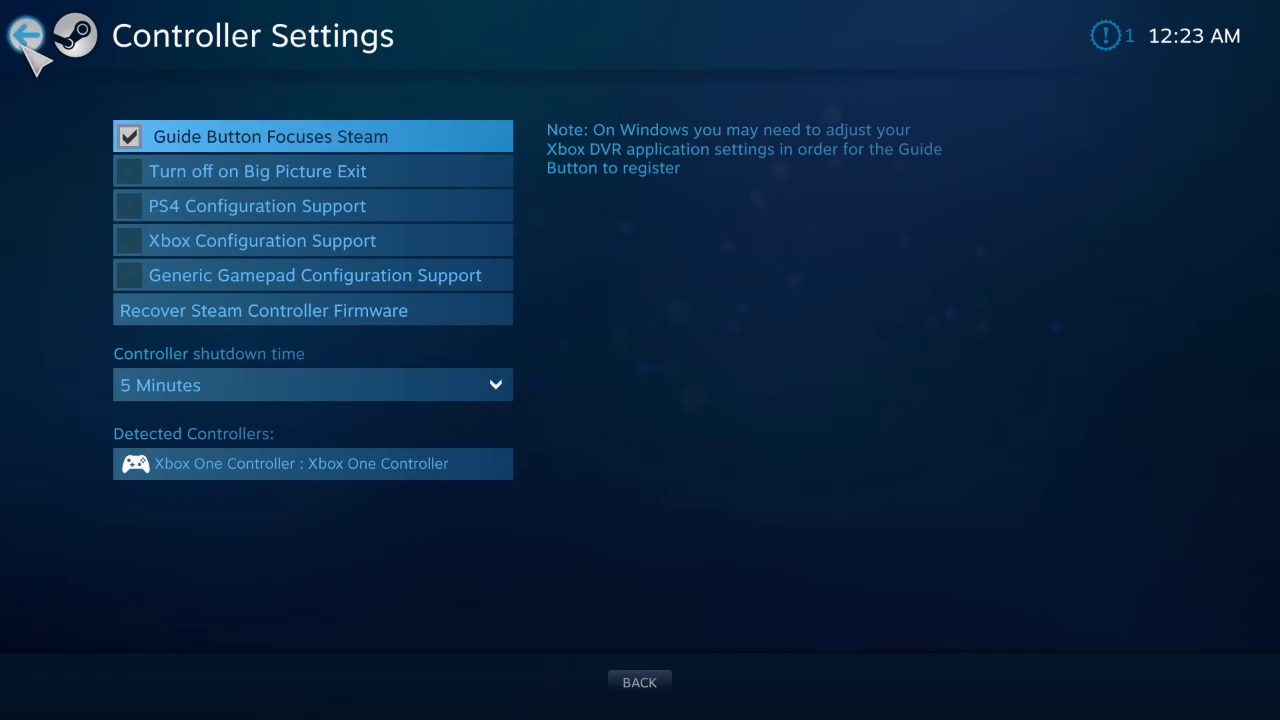
mouse_move(20, 36)
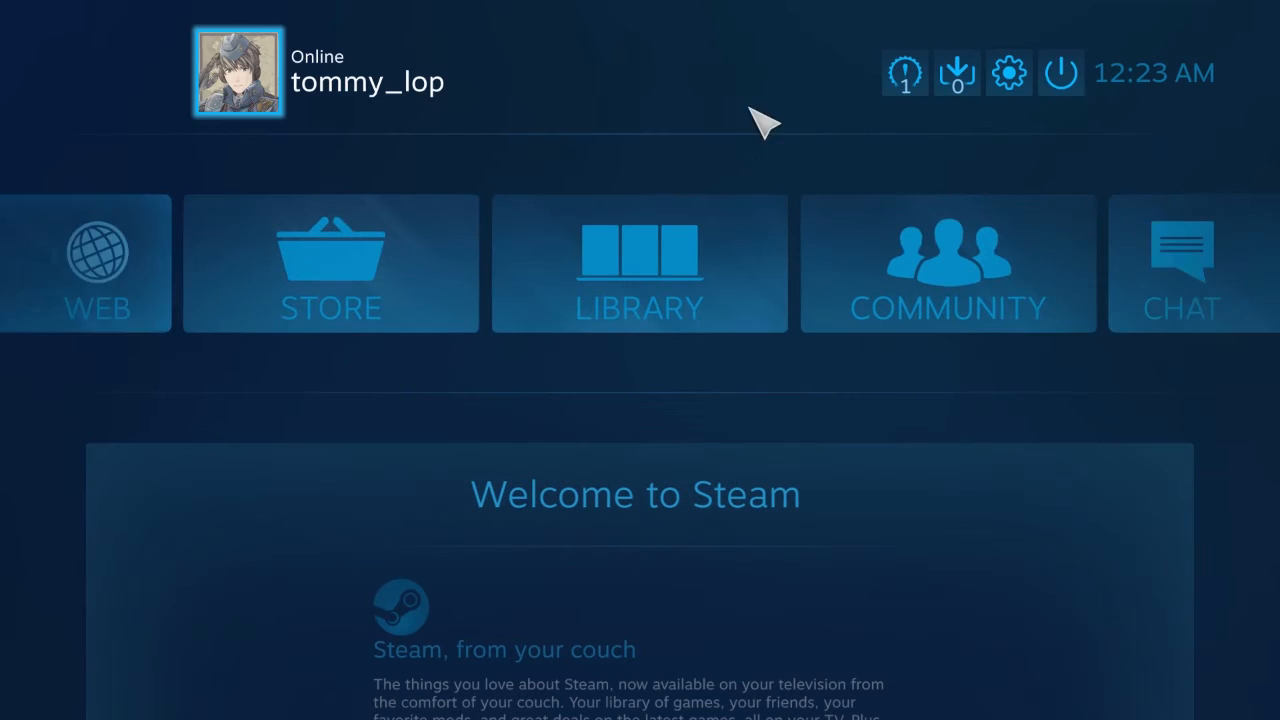
Use the power menu's Exit Big Picture to return to Tomb Raider: Underworld gameplay.
click(1060, 72)
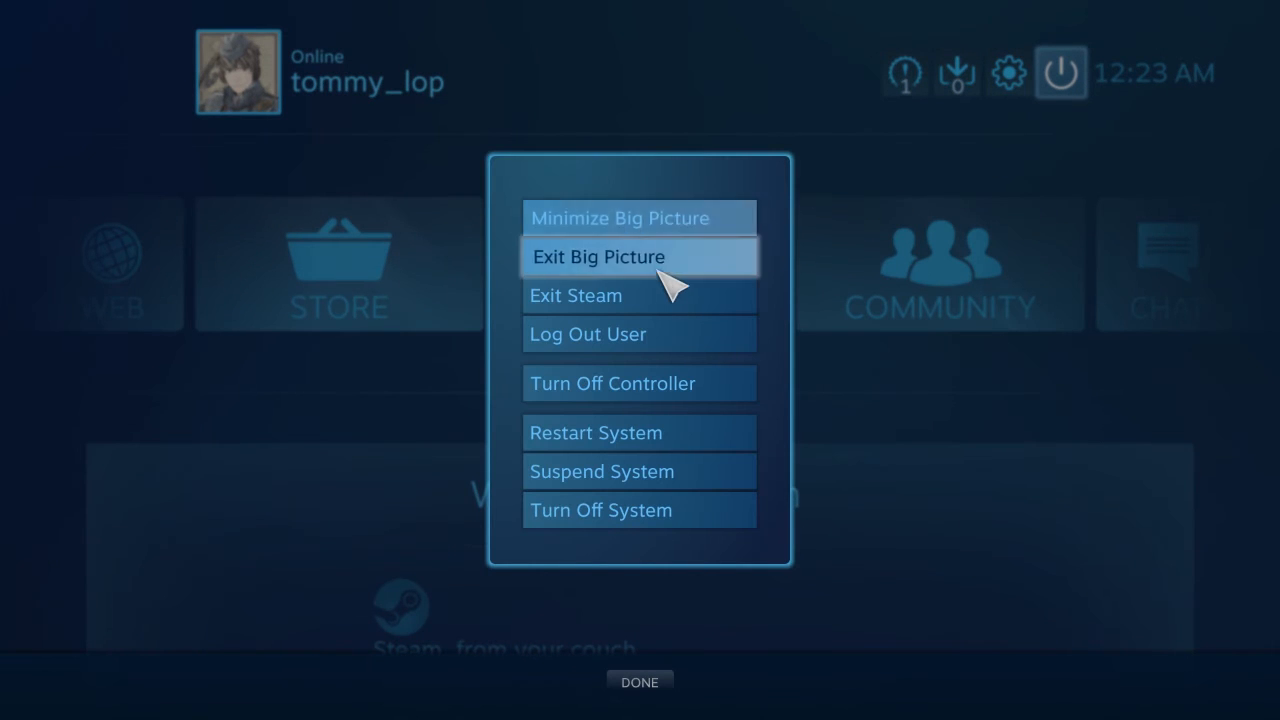
mouse_move(656, 296)
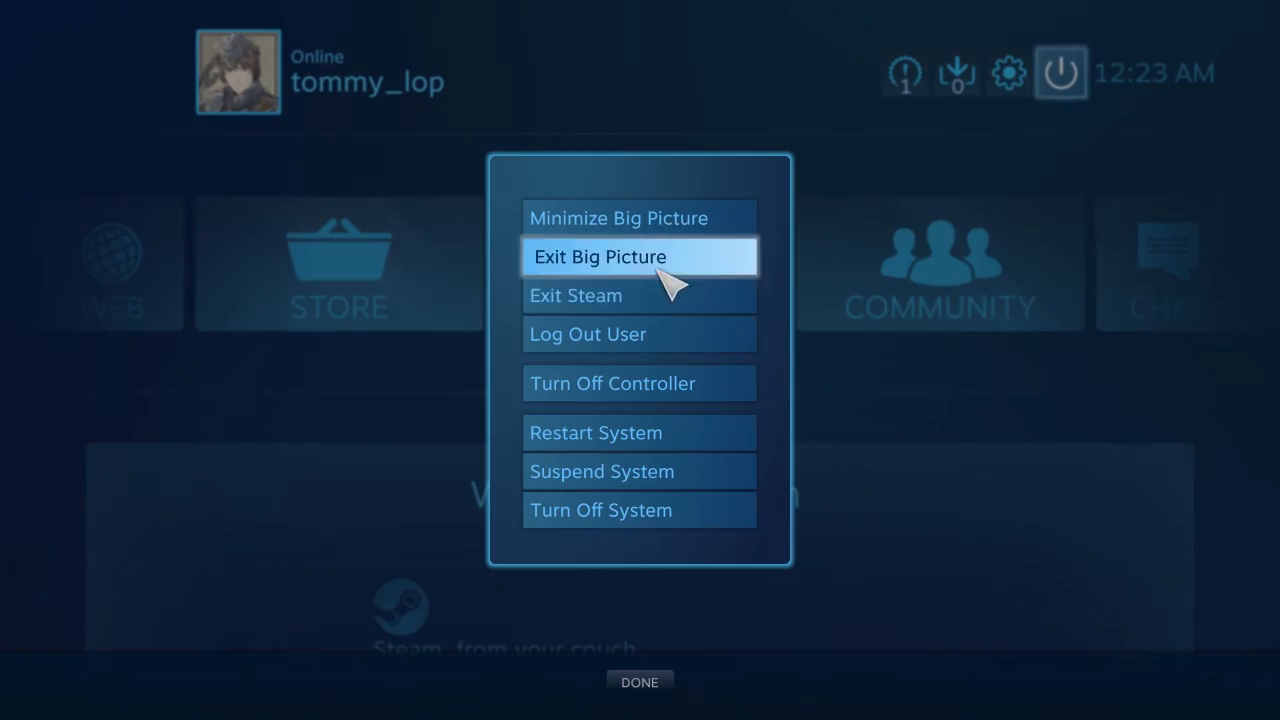
click(640, 256)
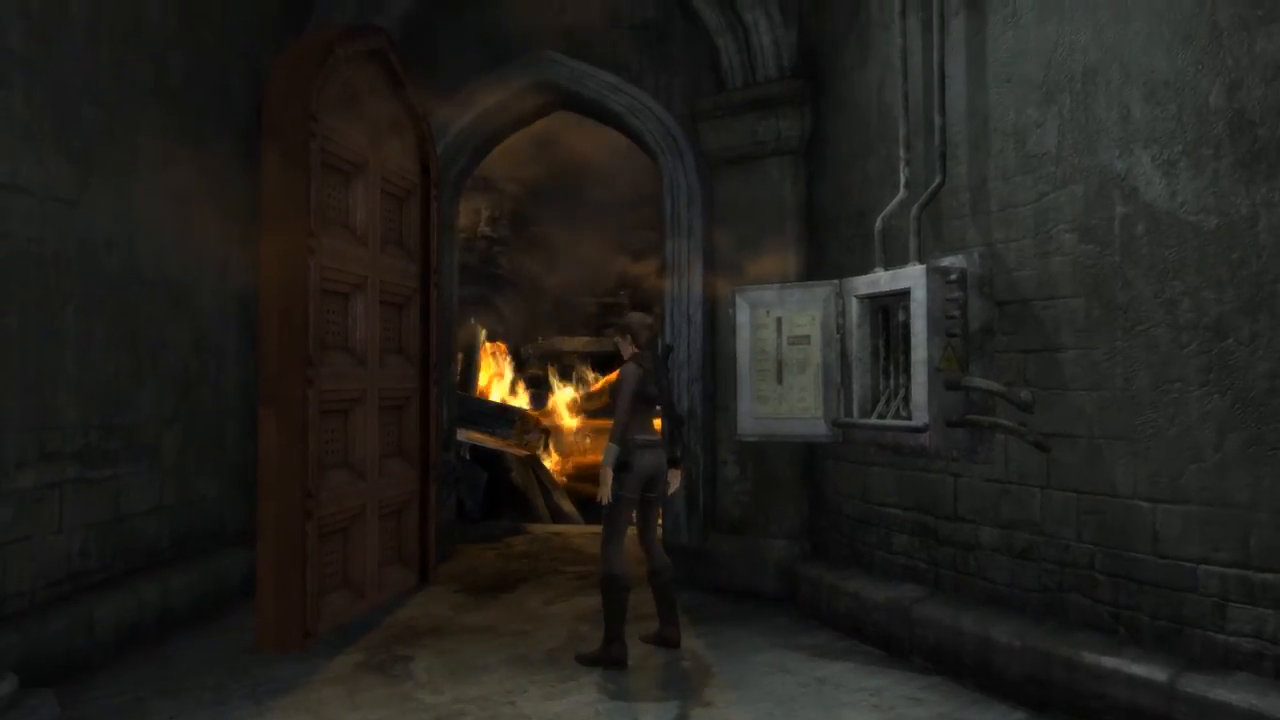